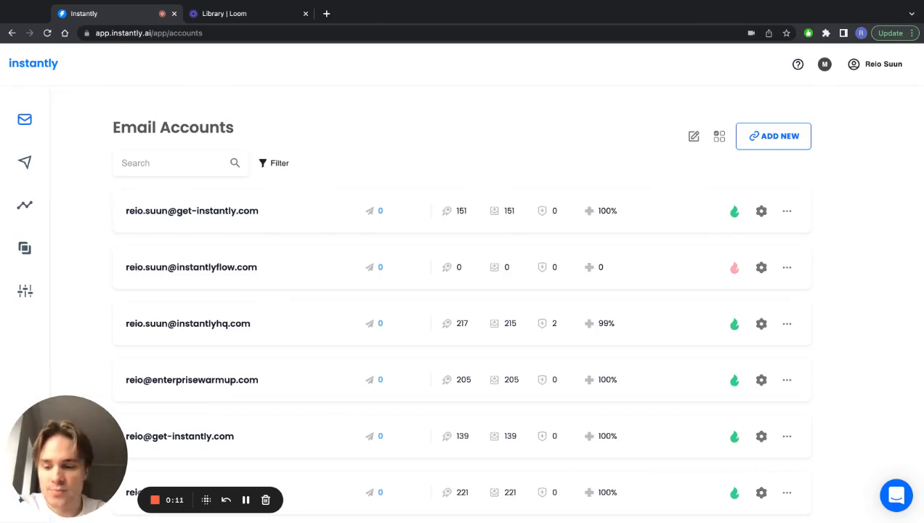
pyautogui.moveTo(24, 163)
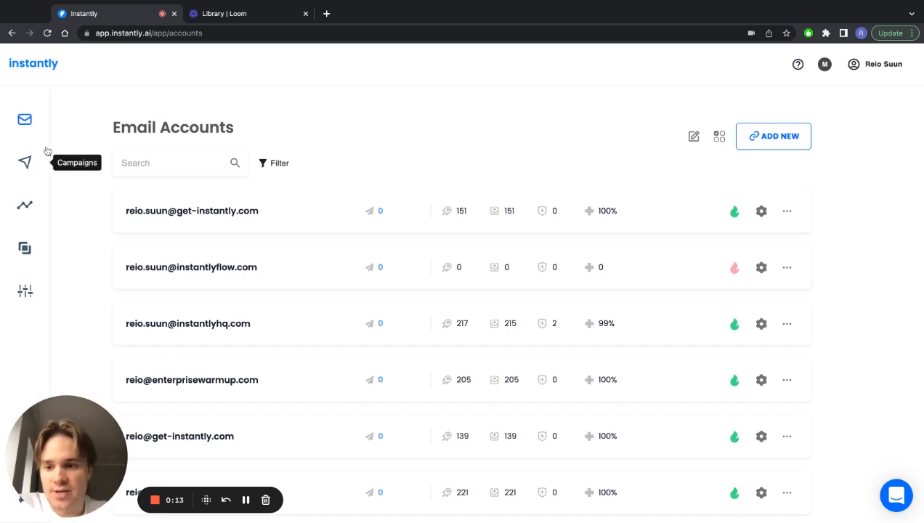
# - Go to Campaigns and show the Test123 campaign's leads list
pyautogui.click(24, 162)
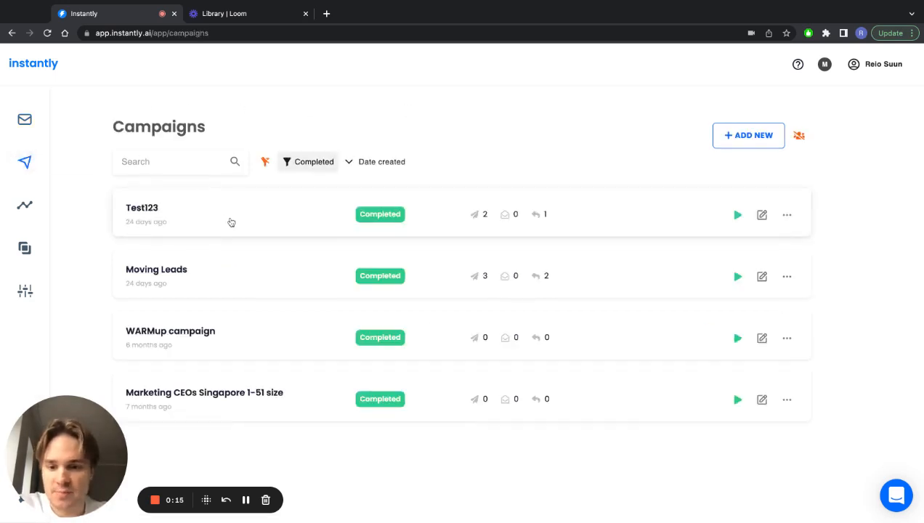
pyautogui.click(142, 208)
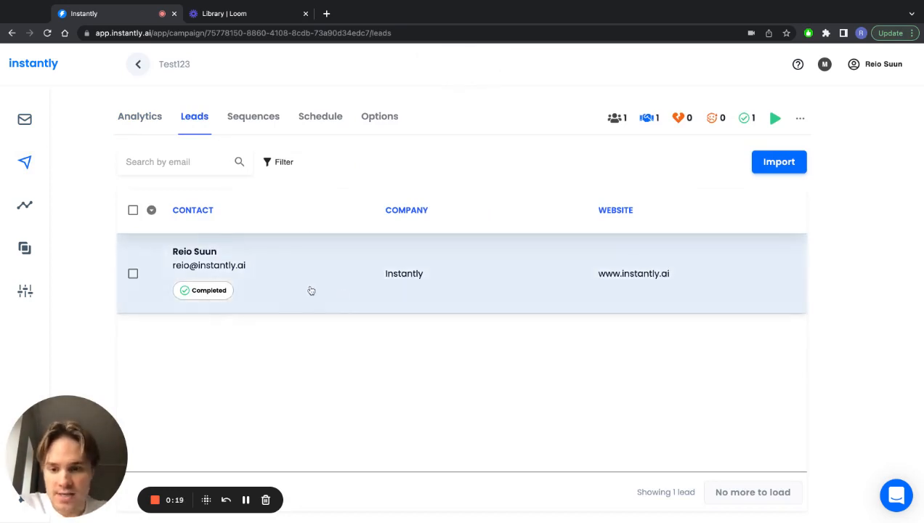
pyautogui.click(309, 273)
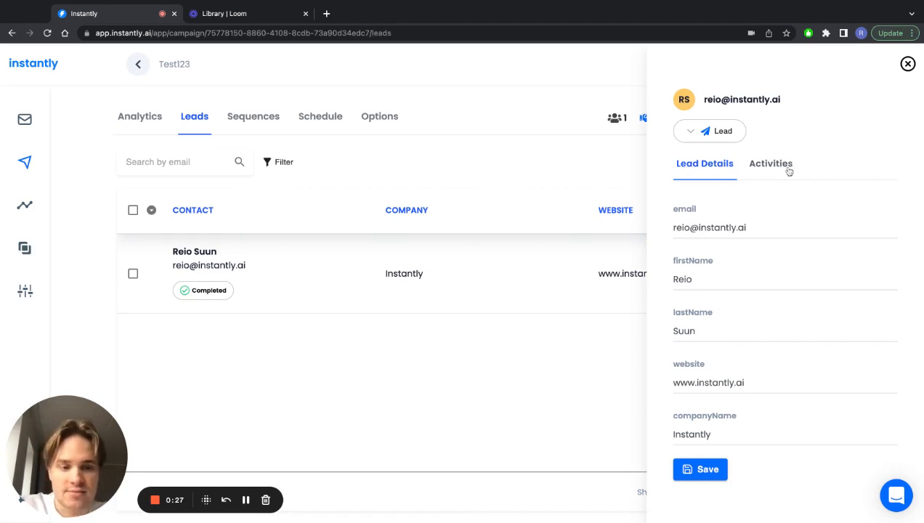
pyautogui.click(771, 163)
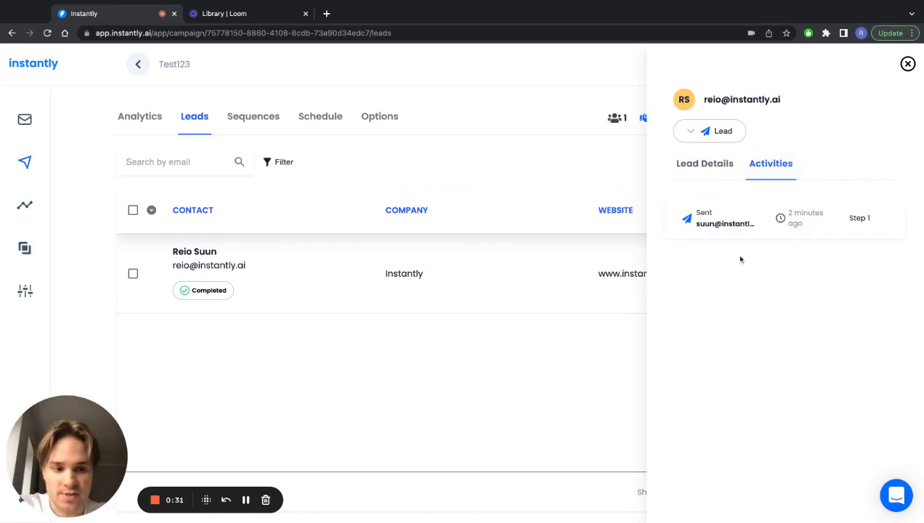
pyautogui.moveTo(725, 223)
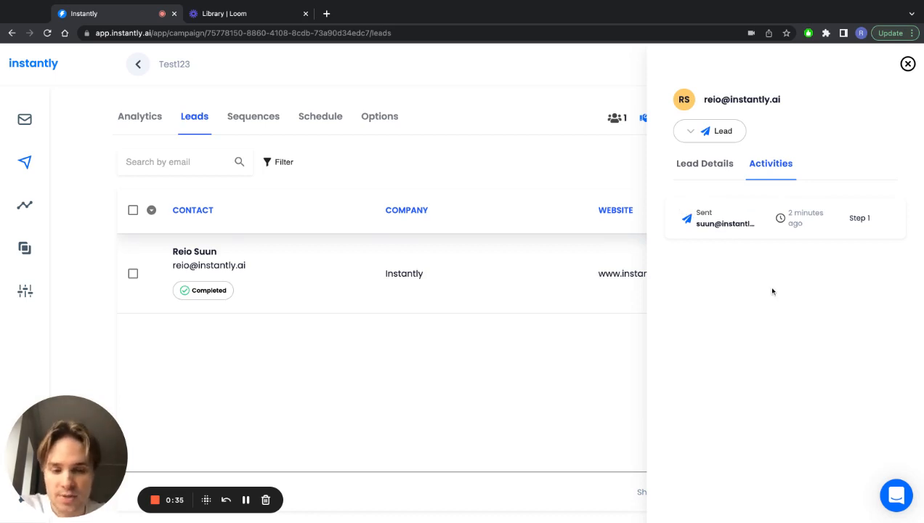
pyautogui.moveTo(712, 174)
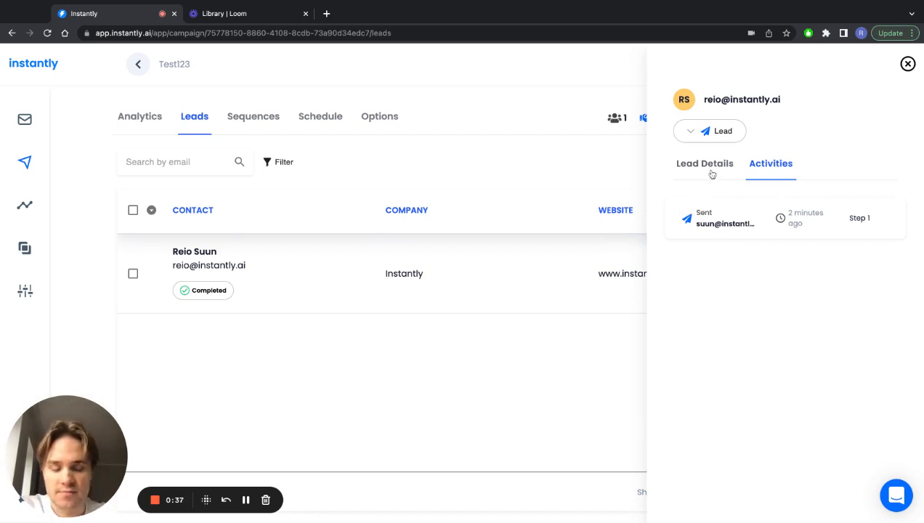
pyautogui.click(704, 163)
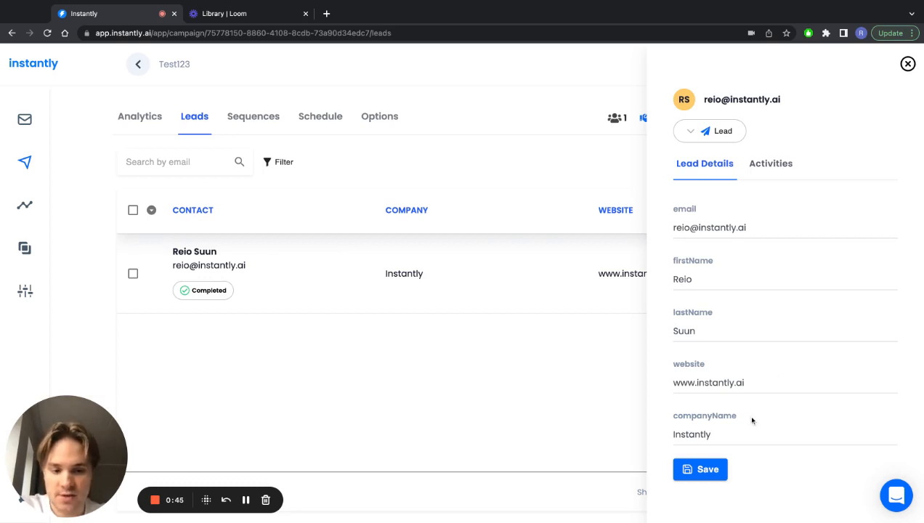
# - Replace the lead's companyName value Instantly with Company
pyautogui.doubleClick(692, 434)
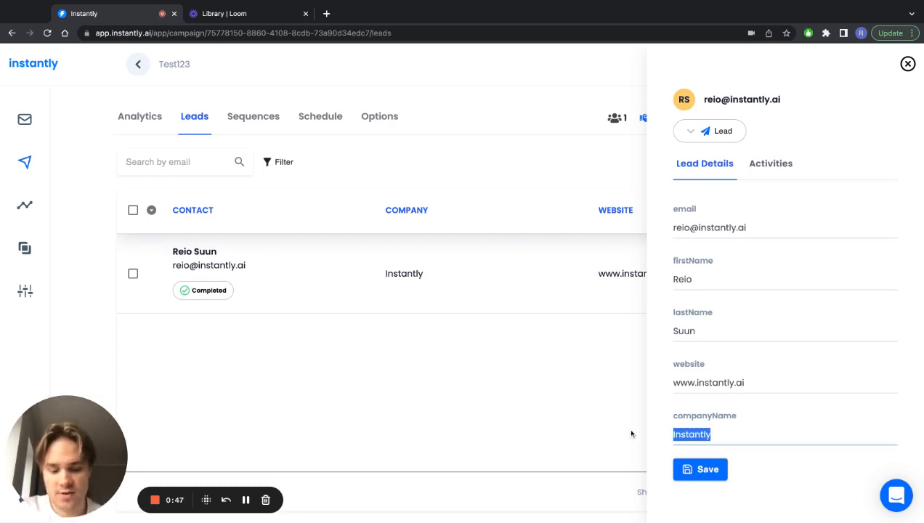
pyautogui.write('Company')
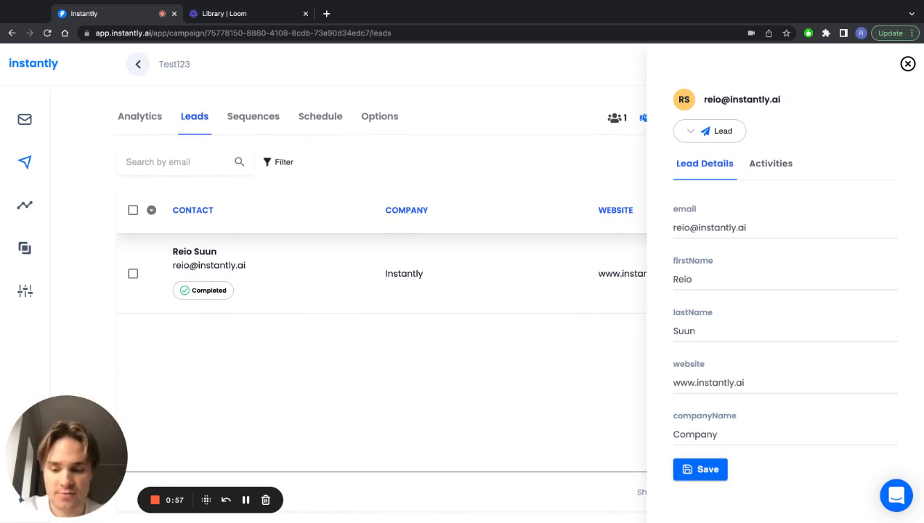
pyautogui.moveTo(760, 261)
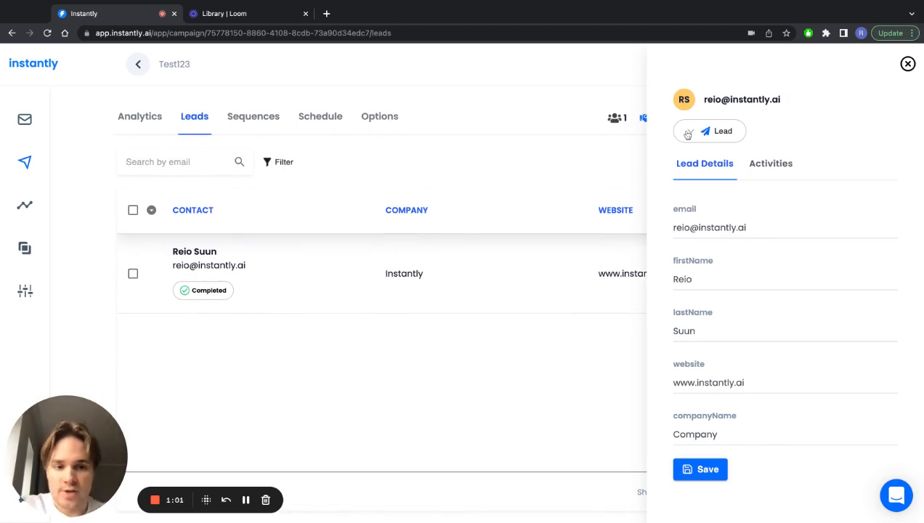
pyautogui.click(710, 131)
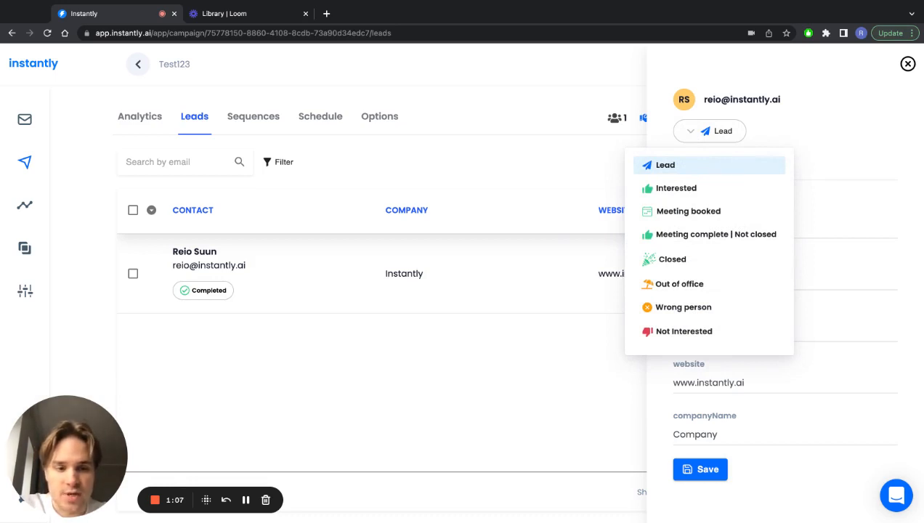
pyautogui.moveTo(698, 167)
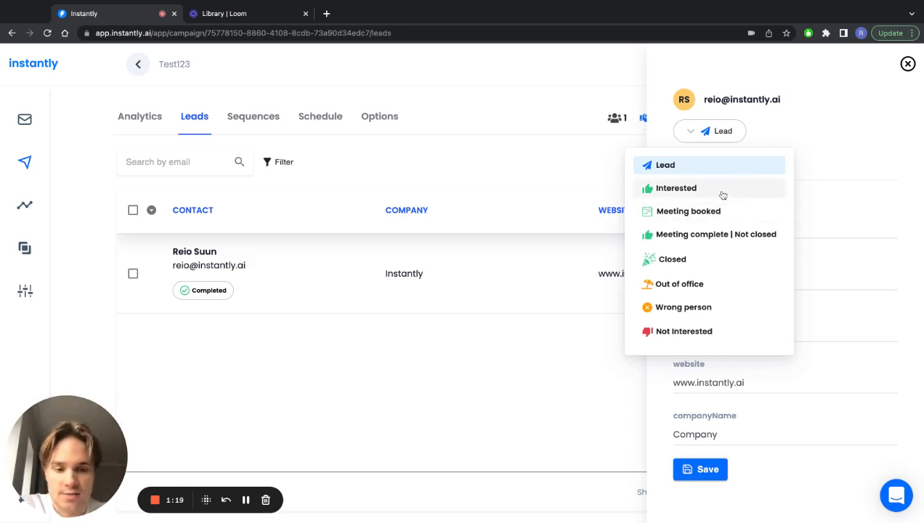
pyautogui.moveTo(723, 196)
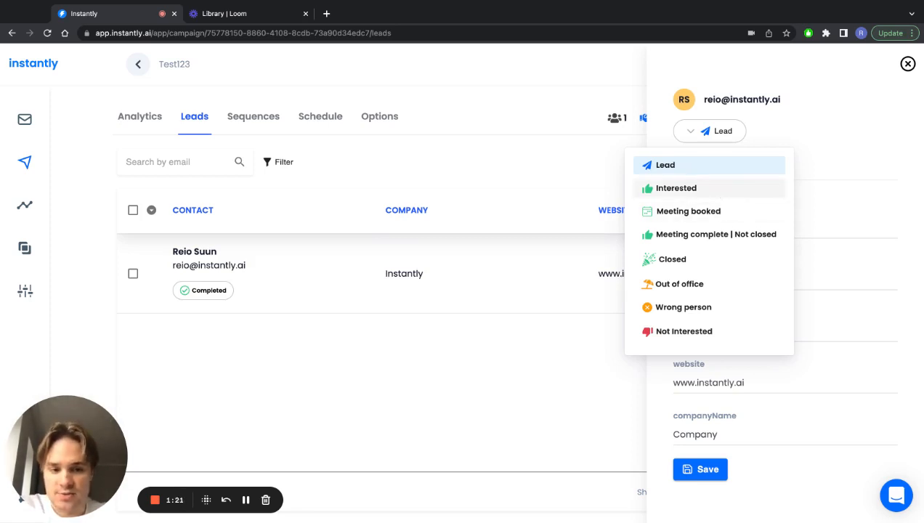
pyautogui.click(676, 188)
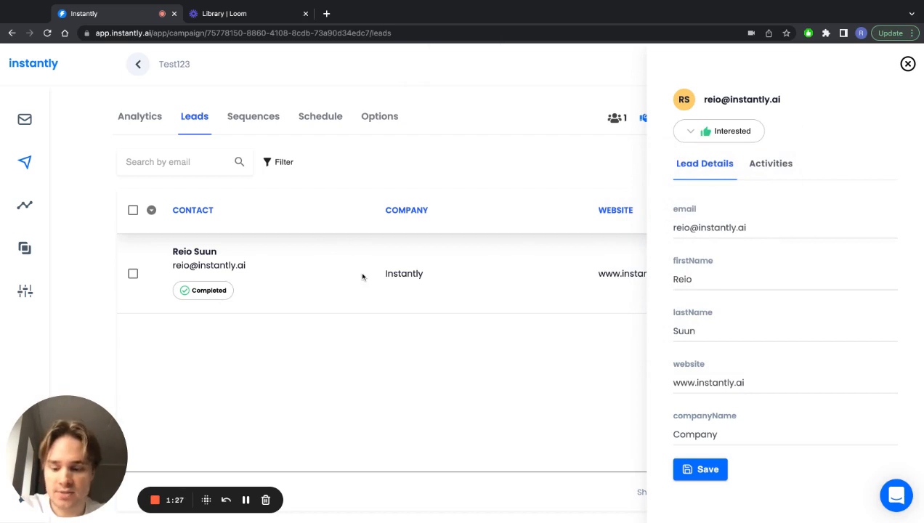
pyautogui.moveTo(413, 265)
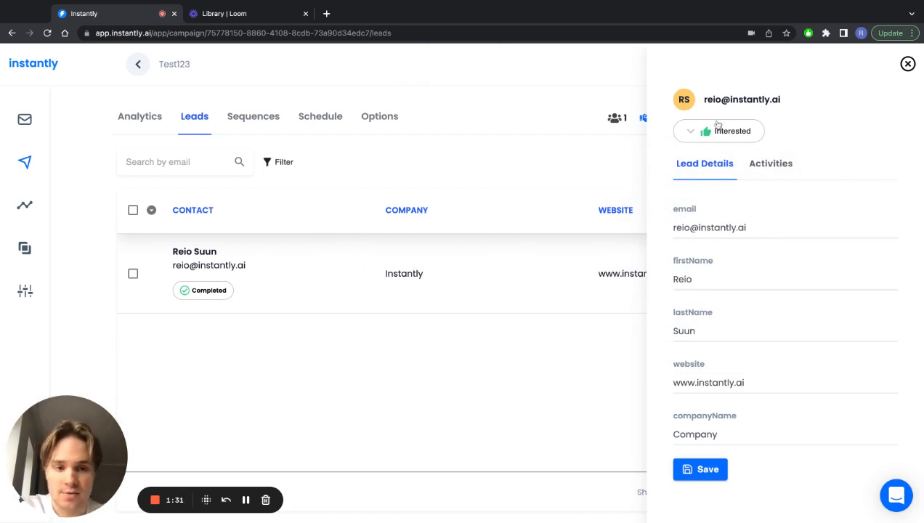
pyautogui.click(719, 131)
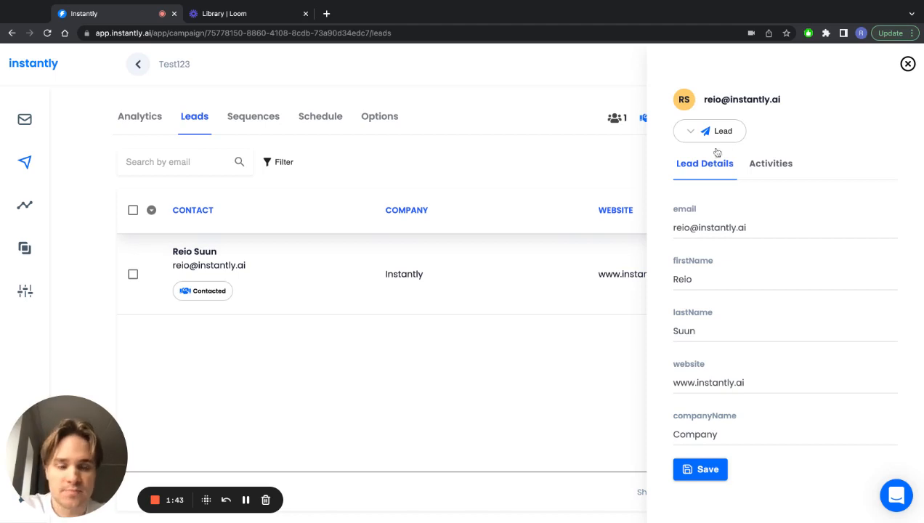
pyautogui.moveTo(541, 372)
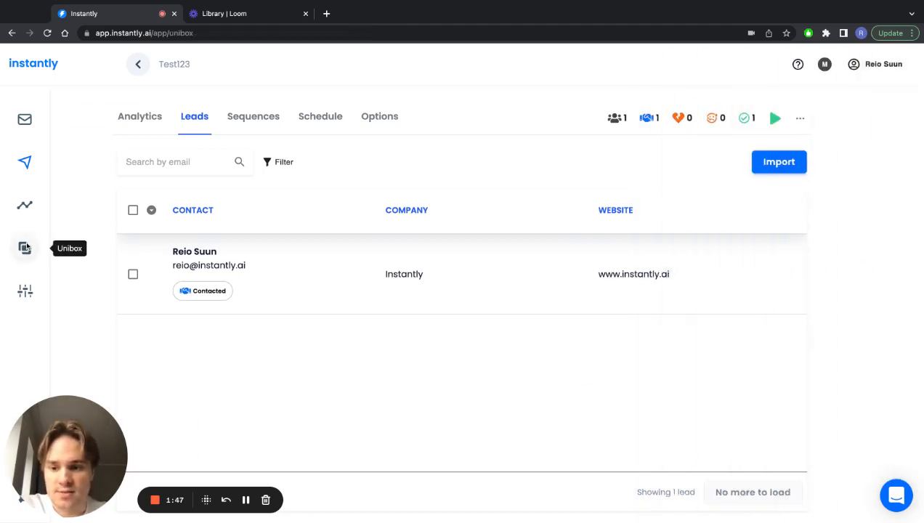
pyautogui.click(25, 248)
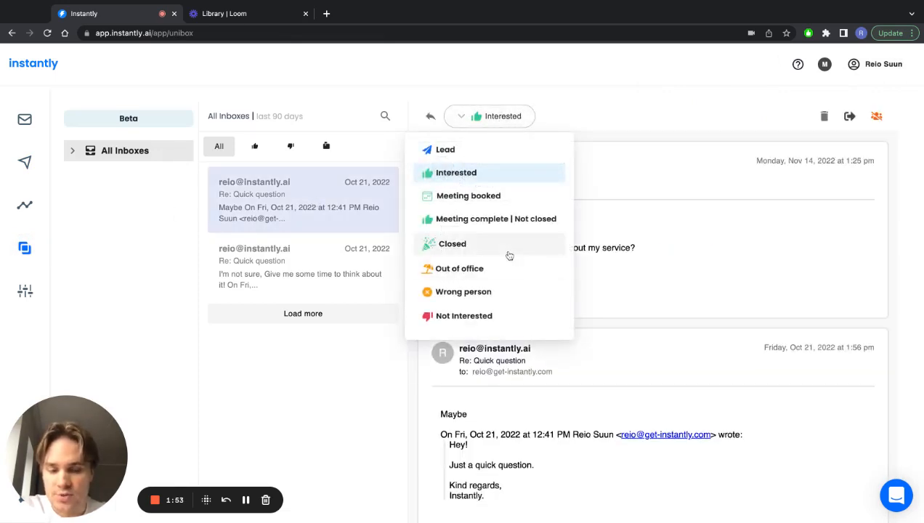
pyautogui.moveTo(499, 278)
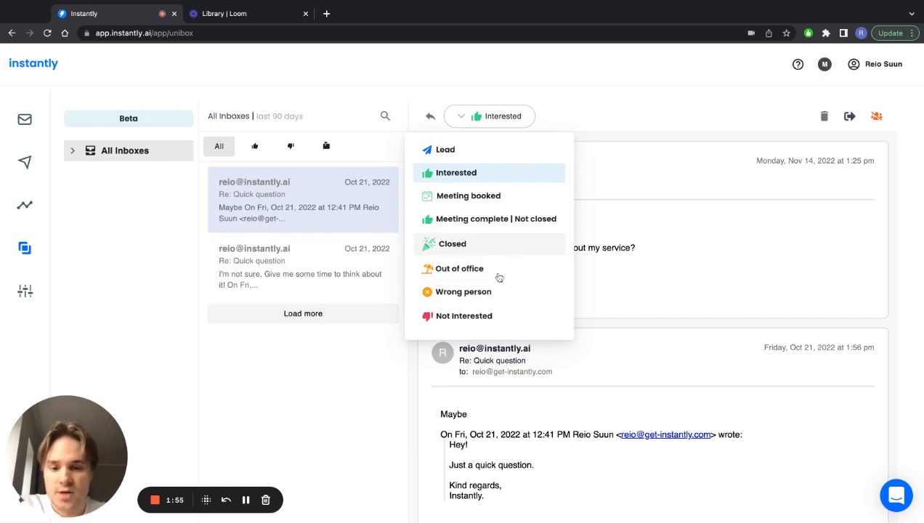
pyautogui.moveTo(540, 169)
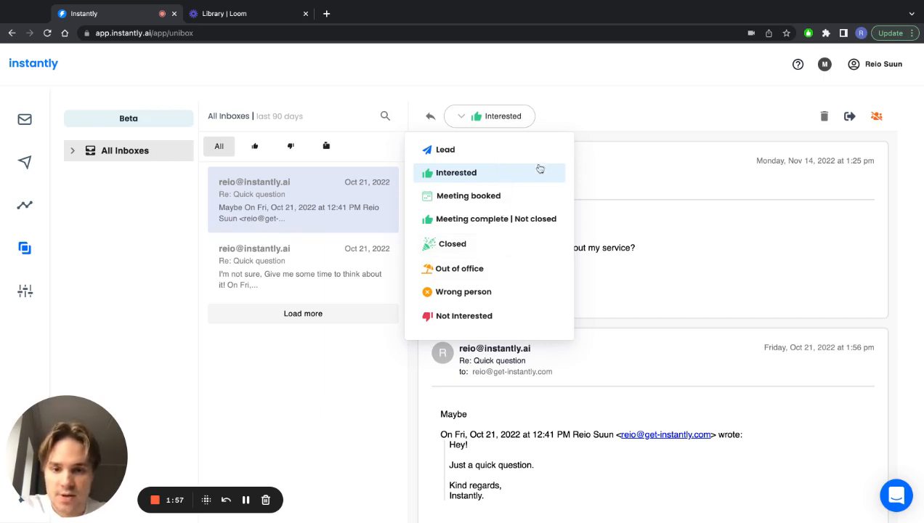
pyautogui.moveTo(521, 174)
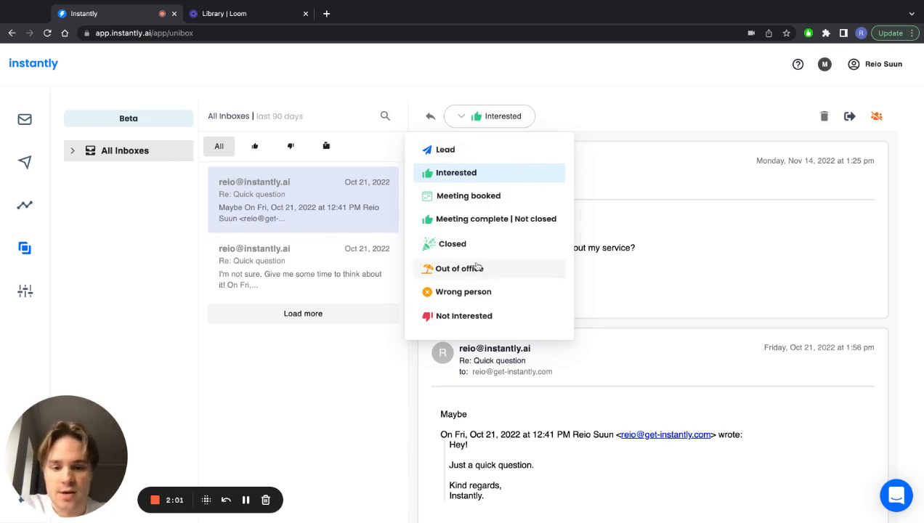
pyautogui.click(459, 268)
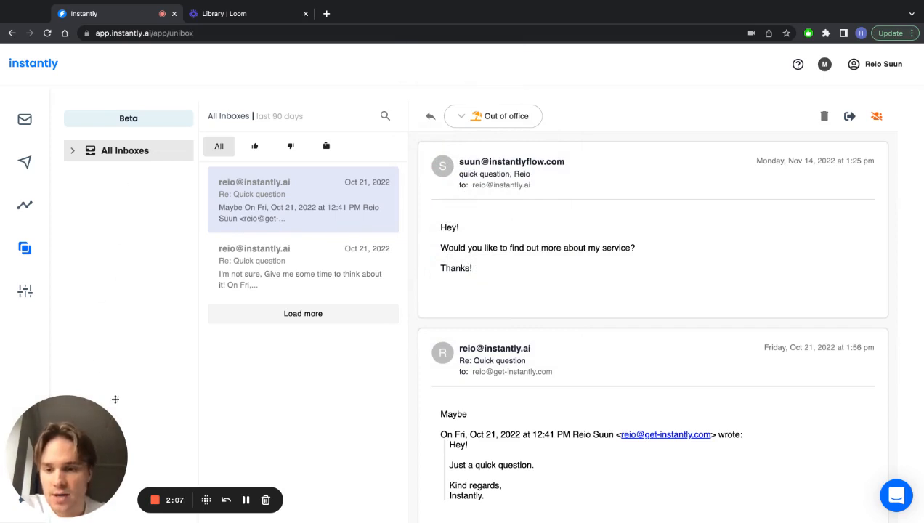
pyautogui.moveTo(122, 218)
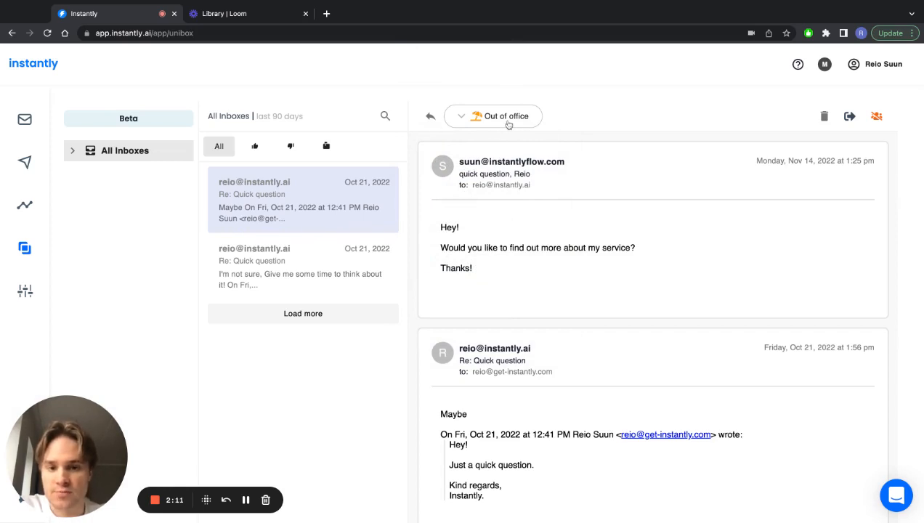
pyautogui.click(493, 115)
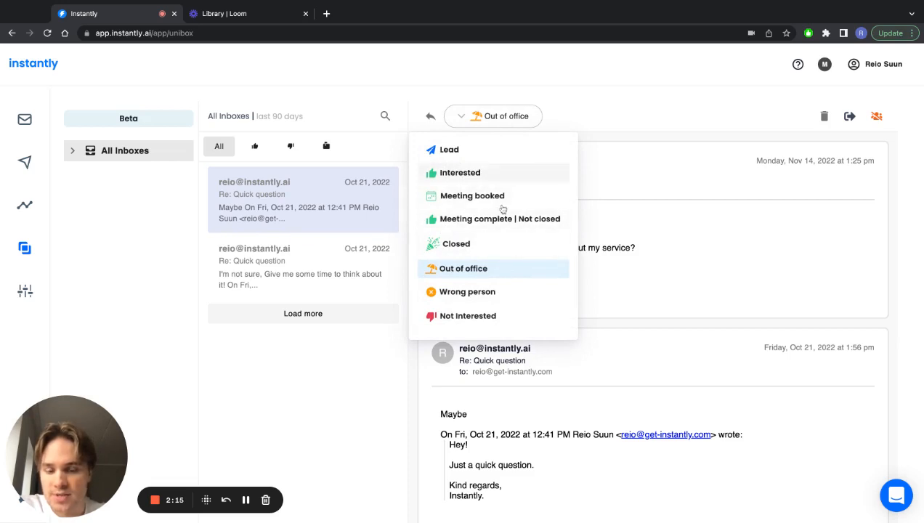
pyautogui.moveTo(503, 322)
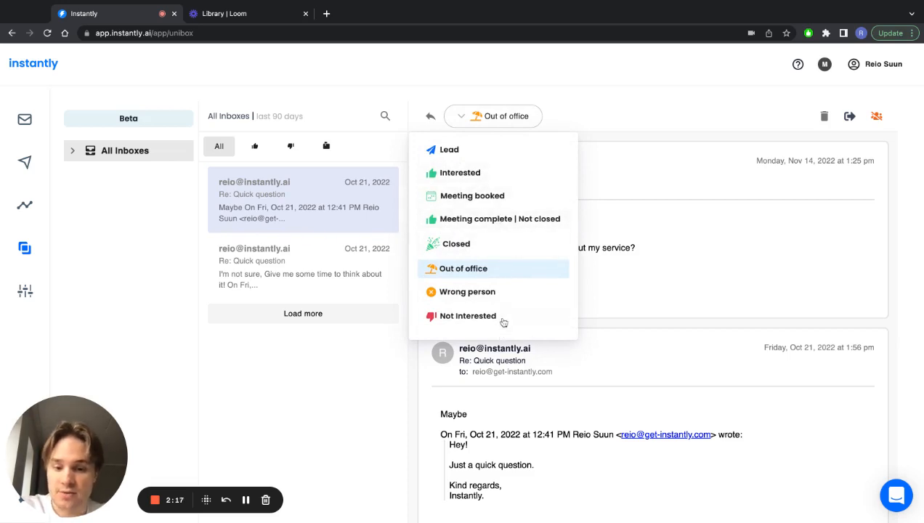
pyautogui.click(468, 316)
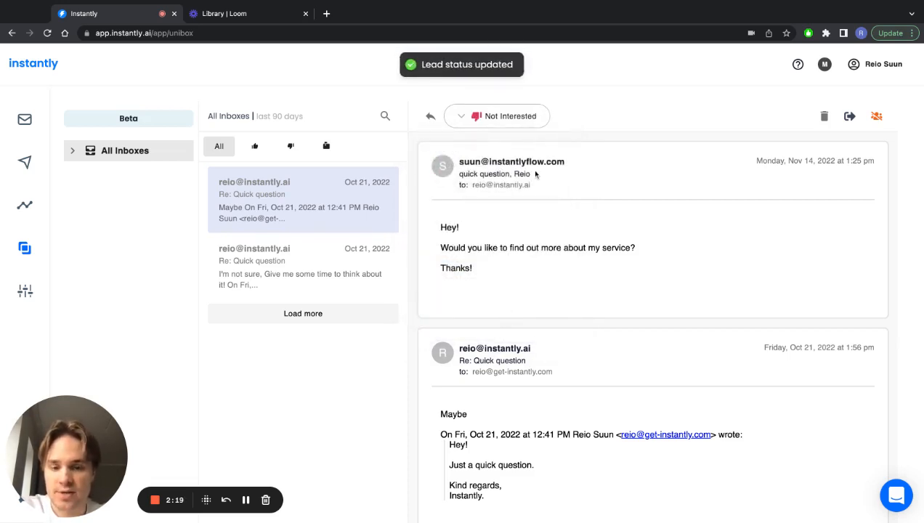